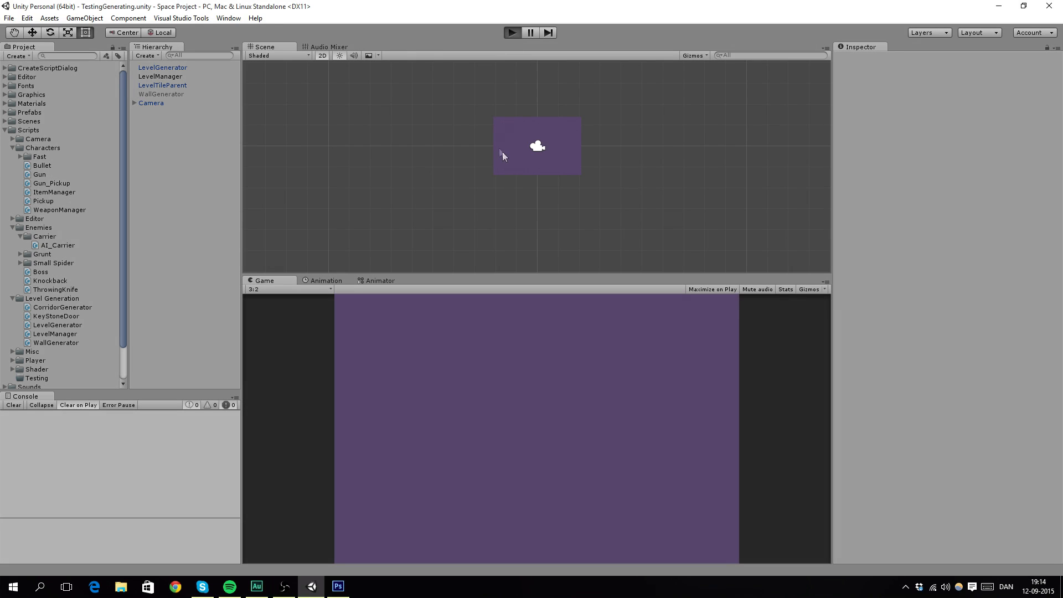
# Run the scene so a random grass-and-dirt tile level is generated.
pyautogui.click(512, 32)
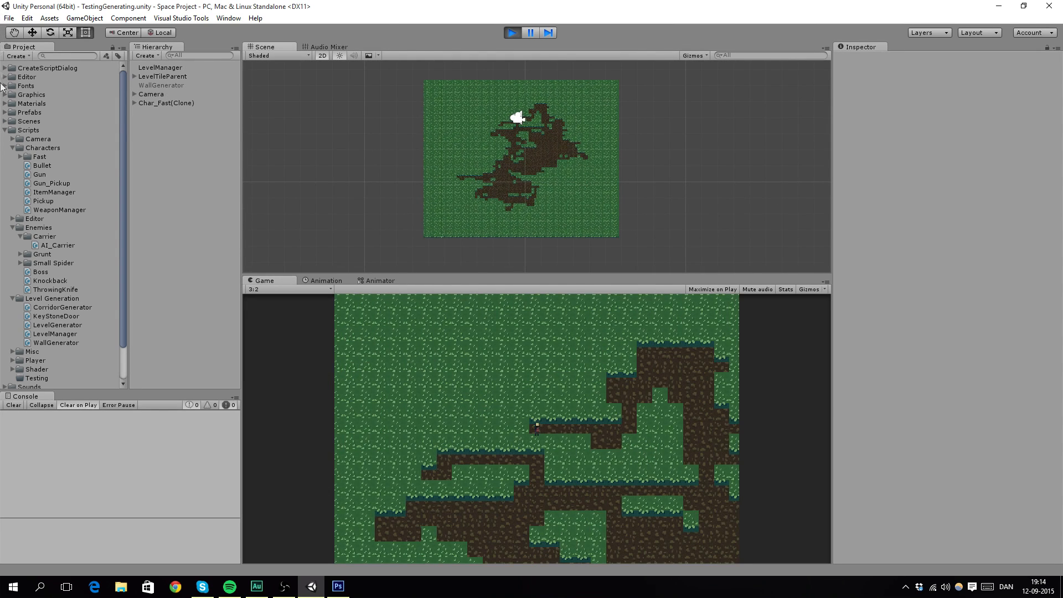
pyautogui.moveTo(254, 297)
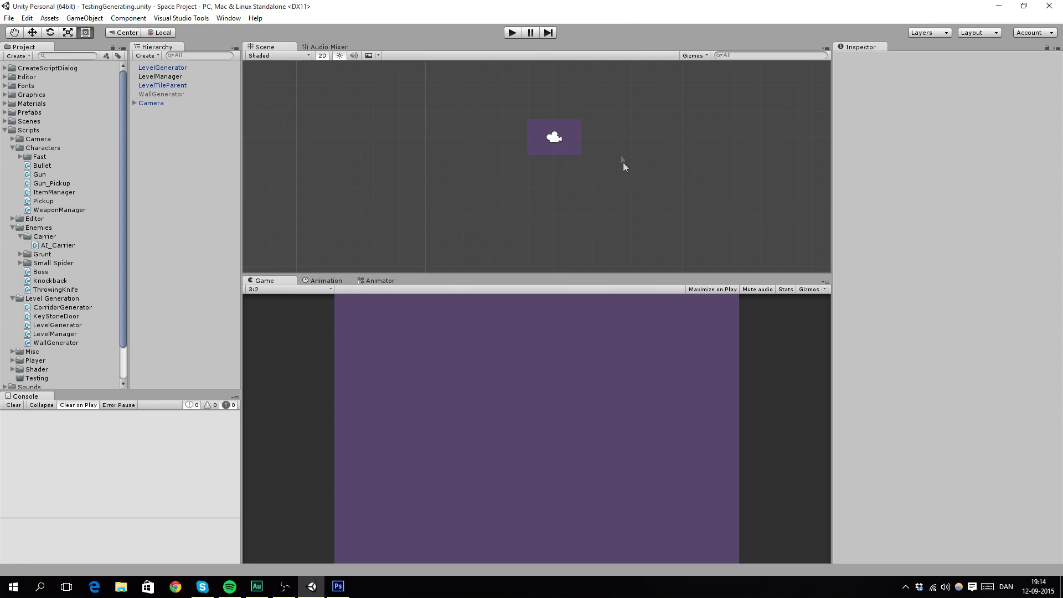
pyautogui.moveTo(555, 240)
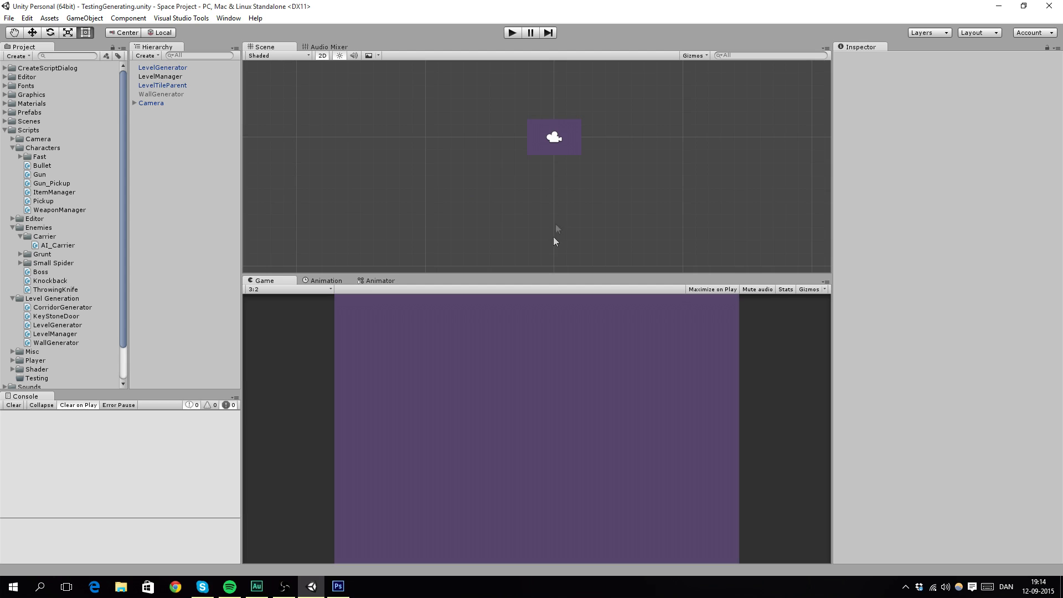
pyautogui.moveTo(508, 206)
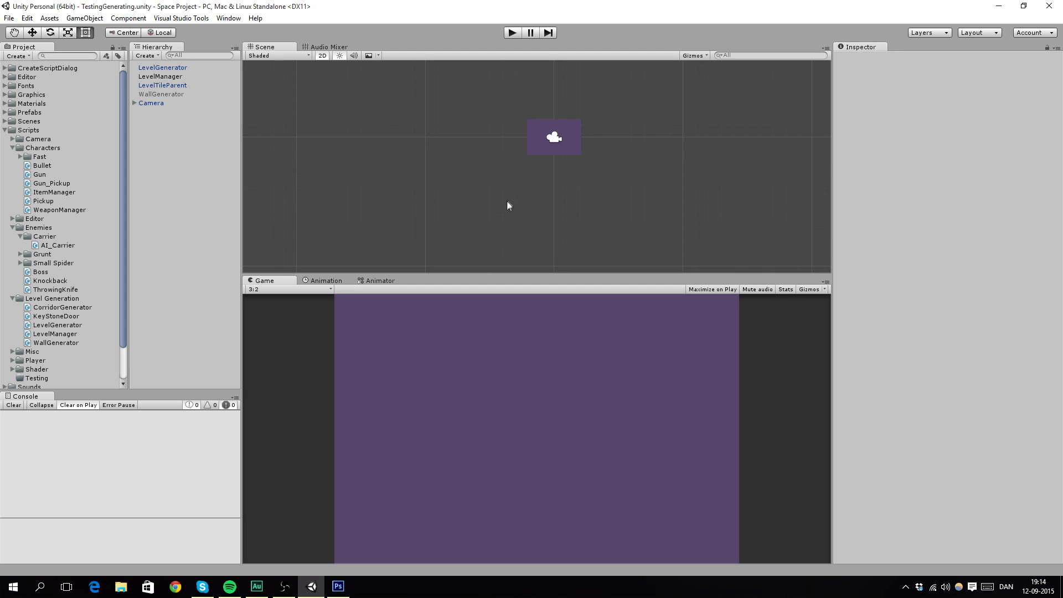
pyautogui.moveTo(500, 275)
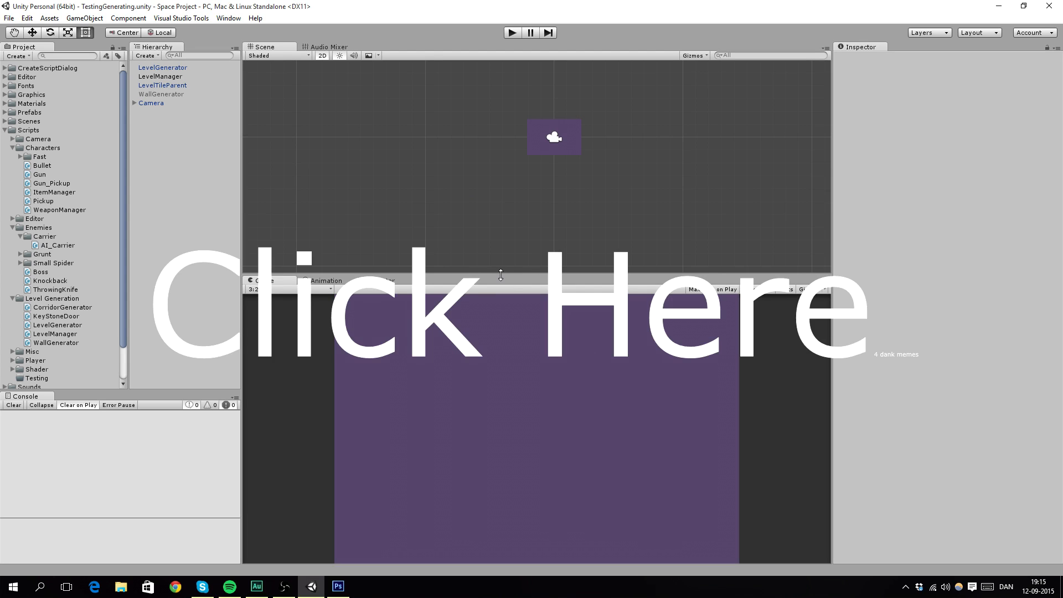
pyautogui.moveTo(536, 239)
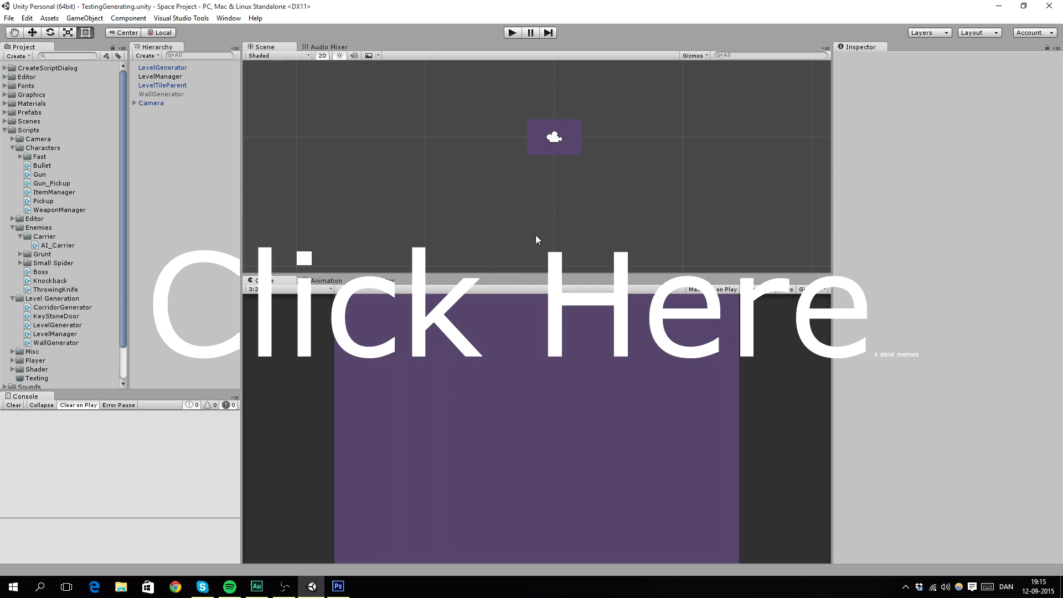
pyautogui.moveTo(359, 494)
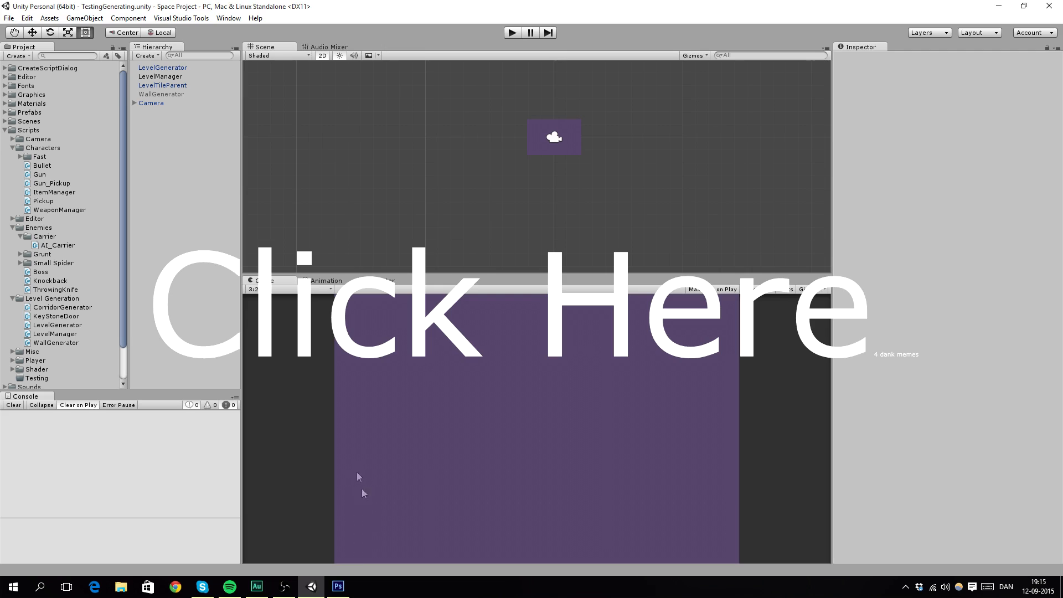
# Sketch the walker's downward arrow and neighbouring tile squares above and to the right.
pyautogui.click(338, 587)
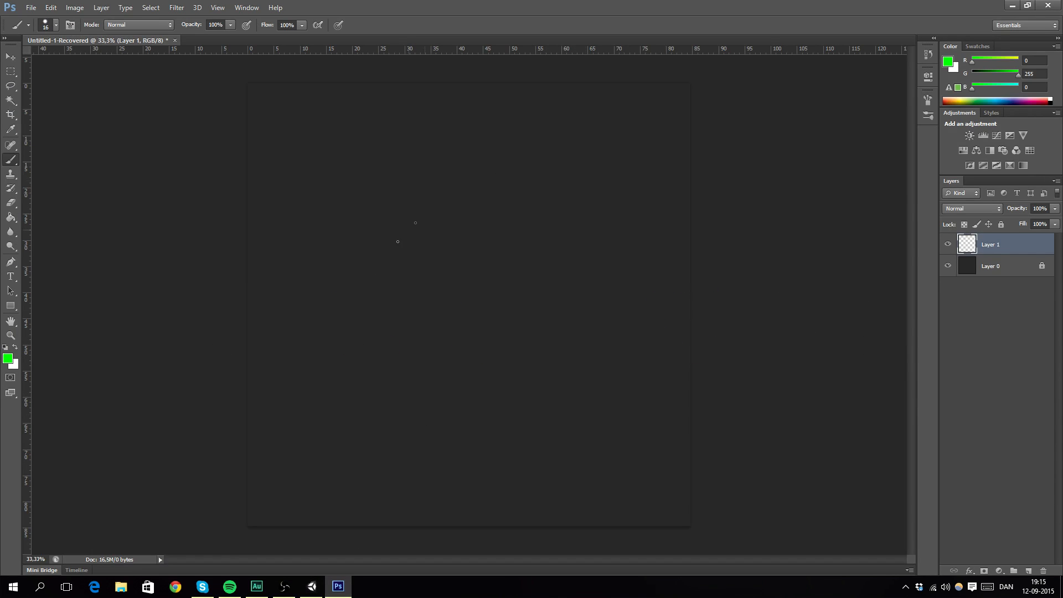
pyautogui.moveTo(562, 272)
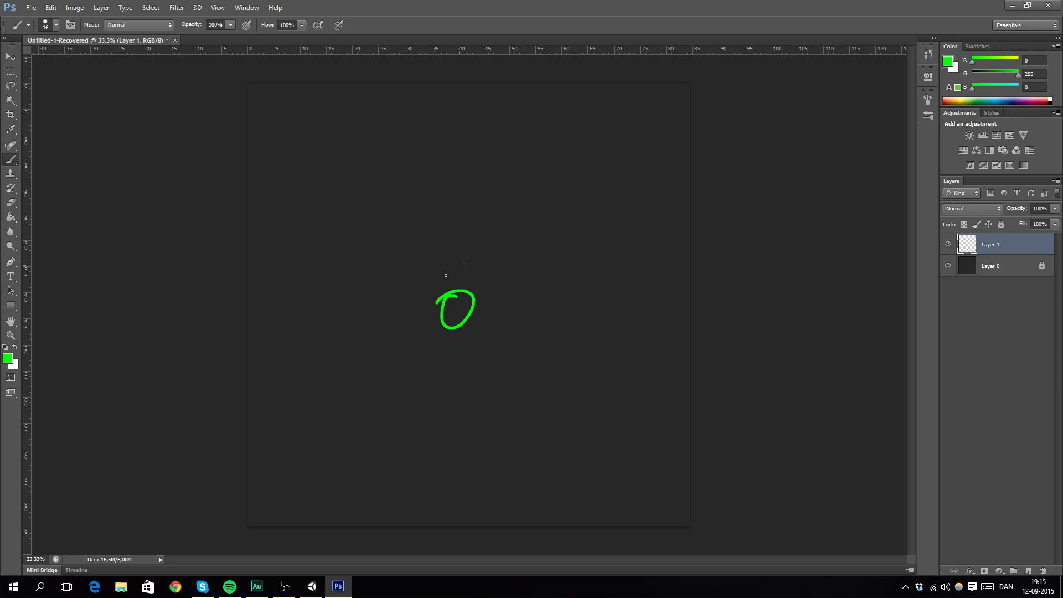
pyautogui.moveTo(471, 359)
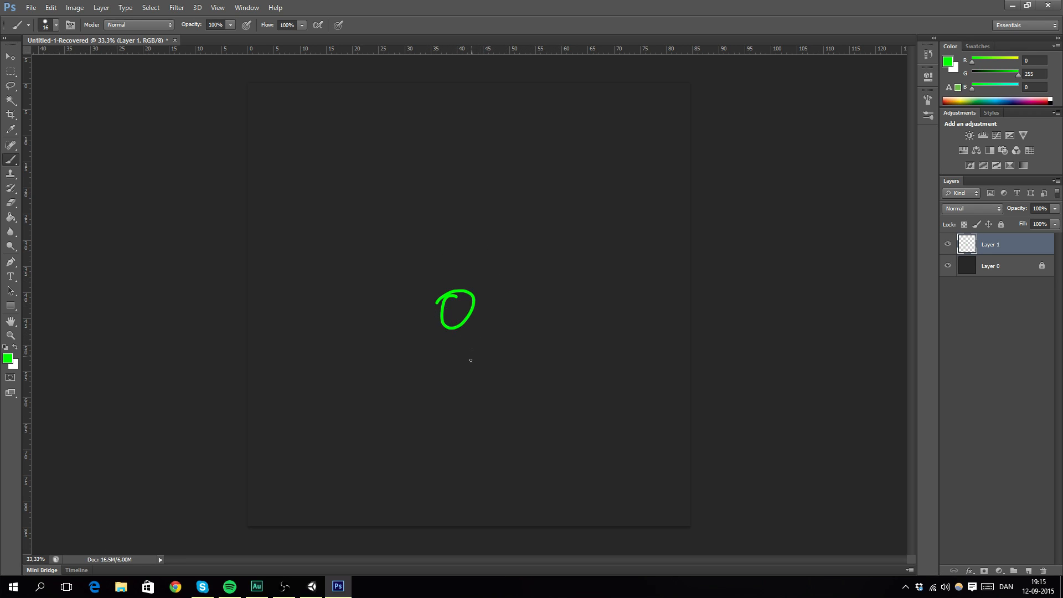
pyautogui.moveTo(538, 211)
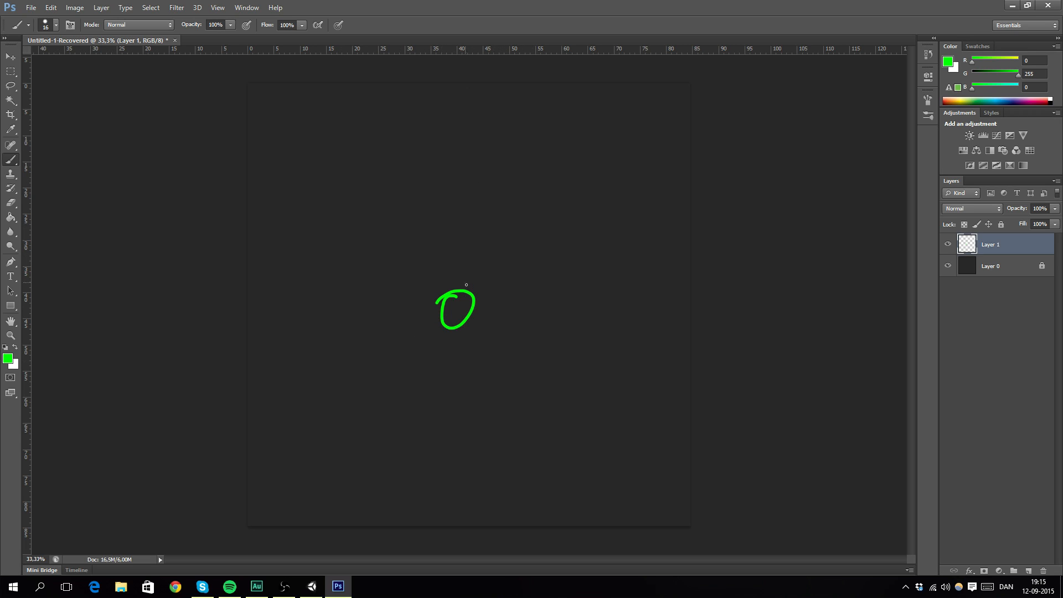
pyautogui.moveTo(579, 260)
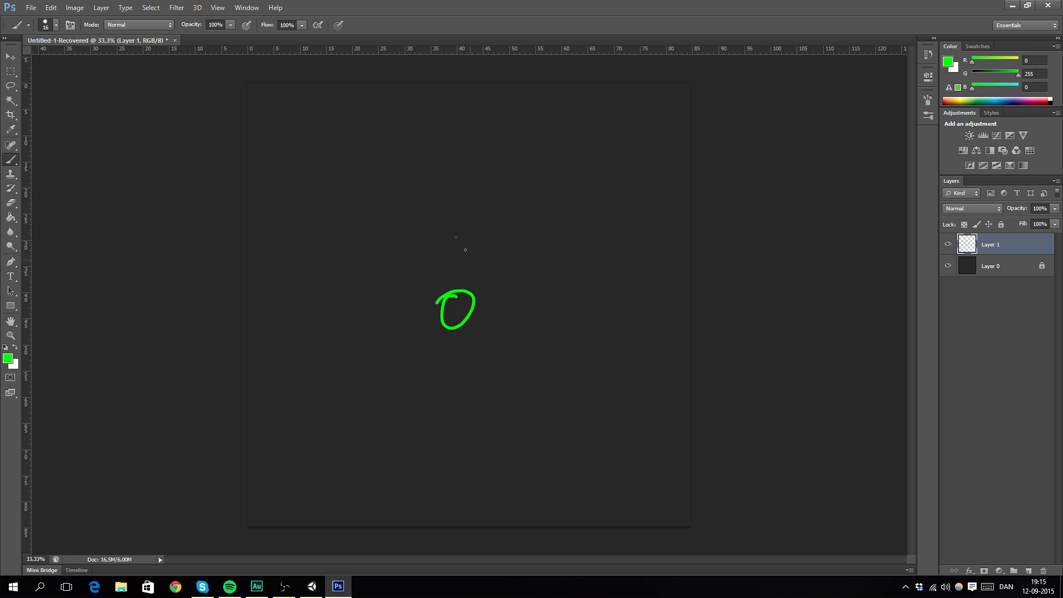
pyautogui.moveTo(405, 259)
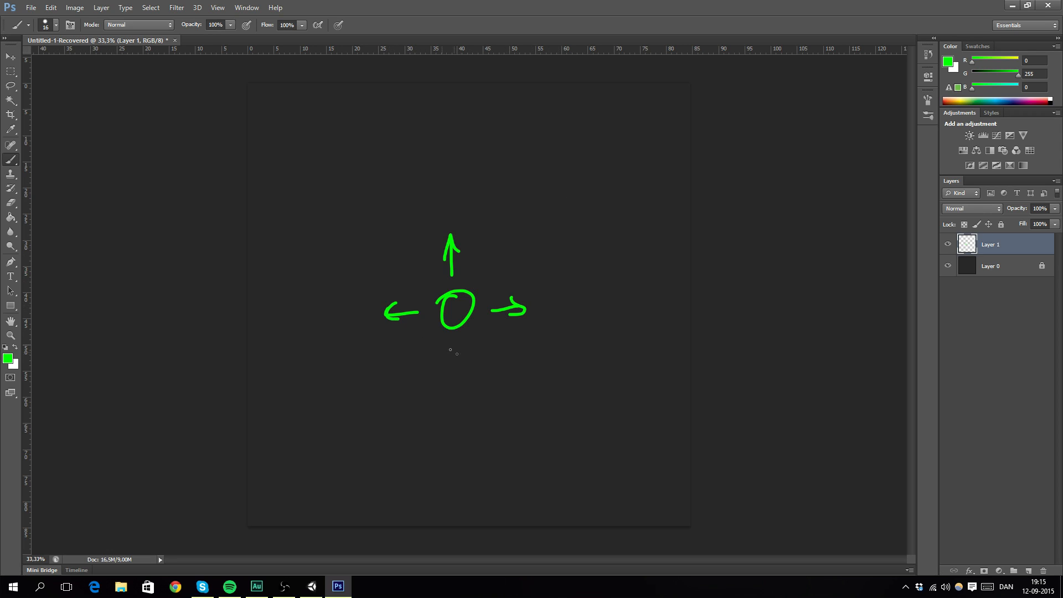
pyautogui.moveTo(455, 339); pyautogui.dragTo(456, 370)
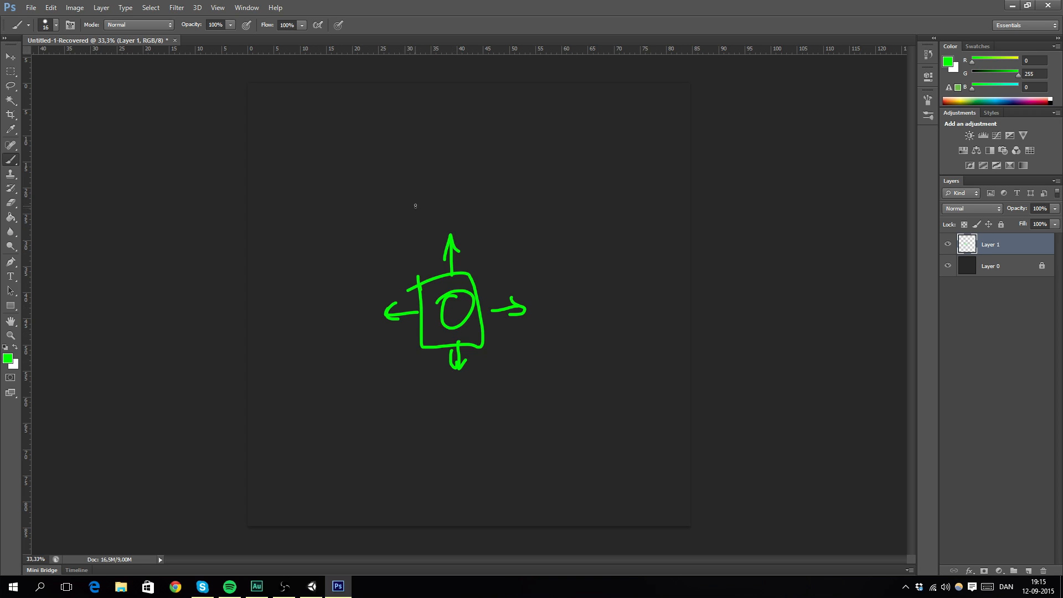
pyautogui.moveTo(424, 214); pyautogui.dragTo(464, 274)
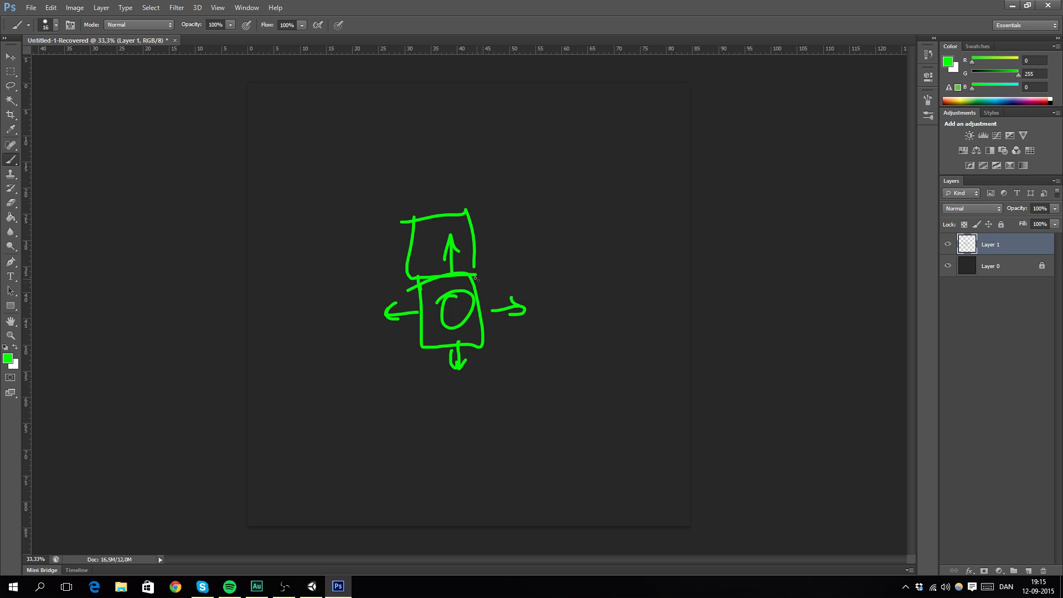
pyautogui.moveTo(482, 277); pyautogui.dragTo(570, 333)
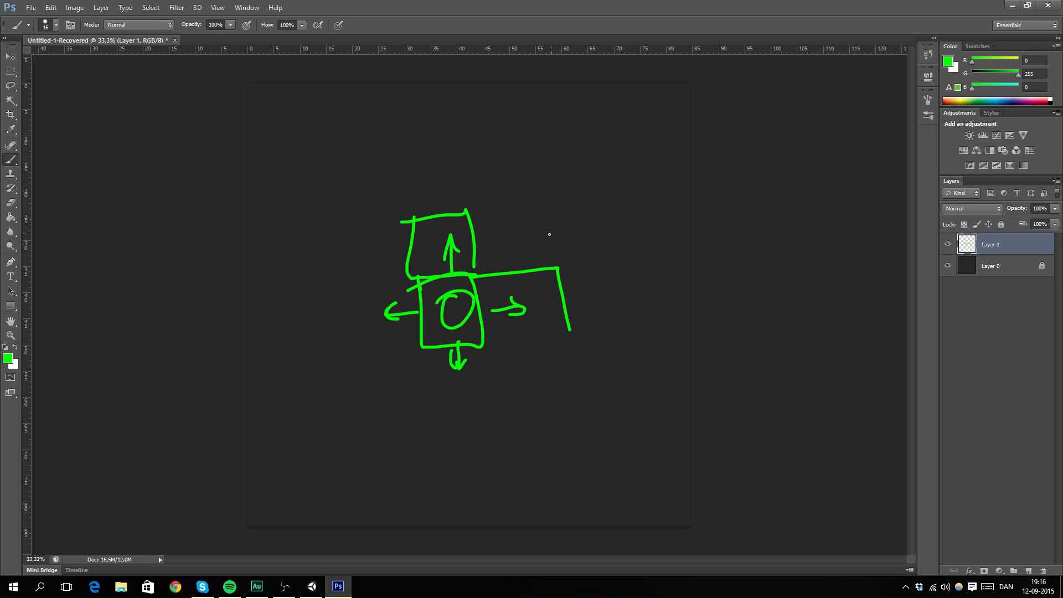
pyautogui.moveTo(416, 162)
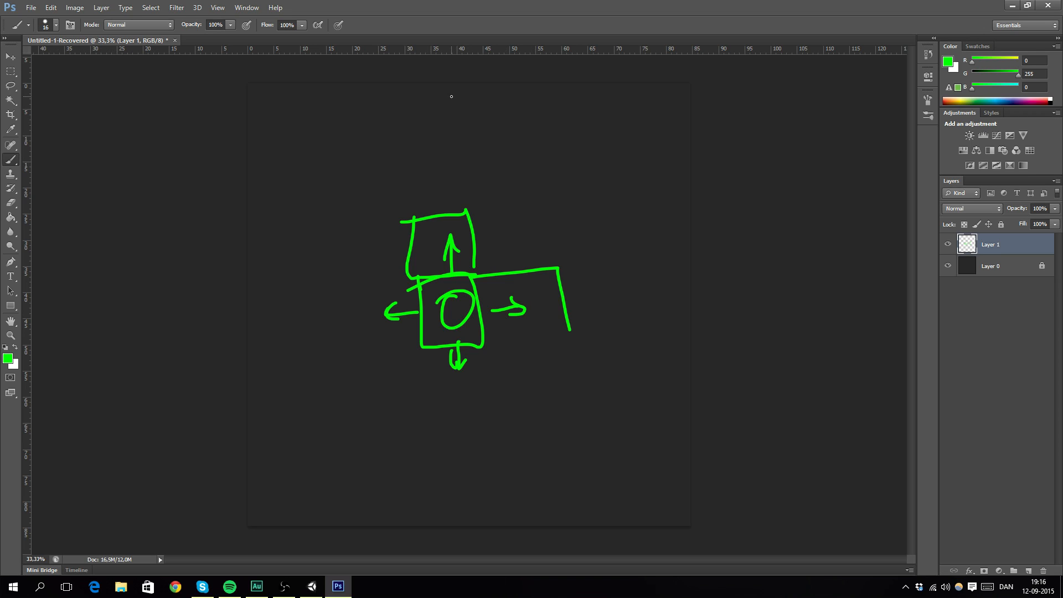
pyautogui.moveTo(662, 89)
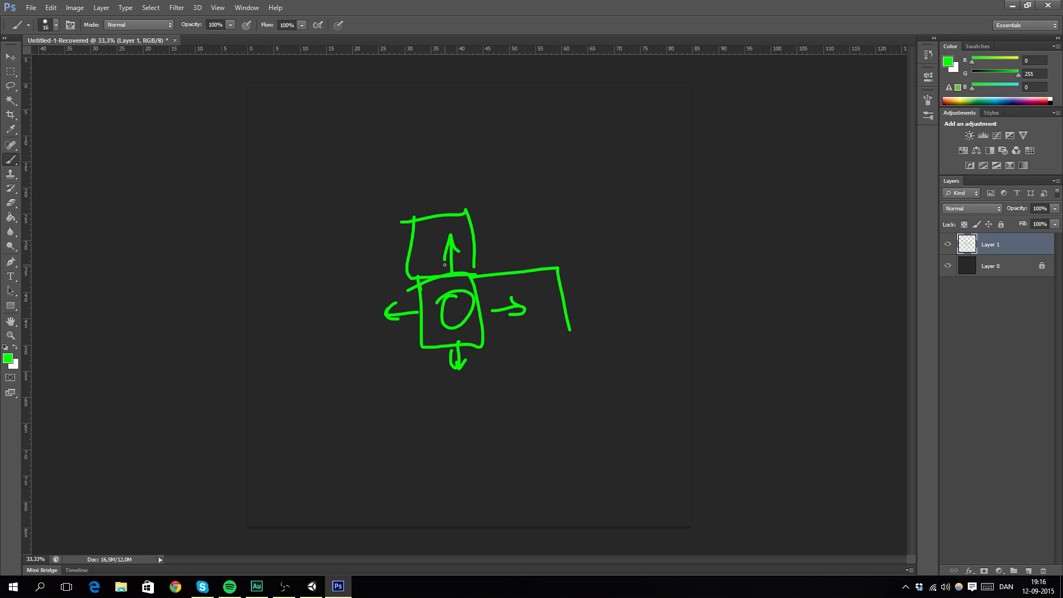
pyautogui.moveTo(502, 131)
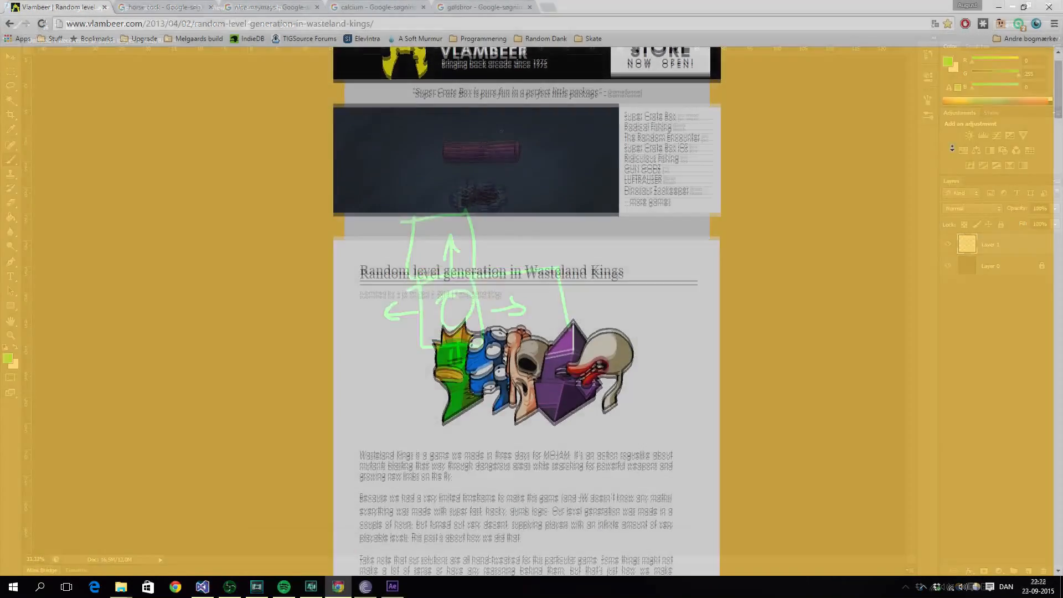
# Scroll down through the Vlambeer Wasteland Kings level-generation article's steps.
pyautogui.scroll(-3)
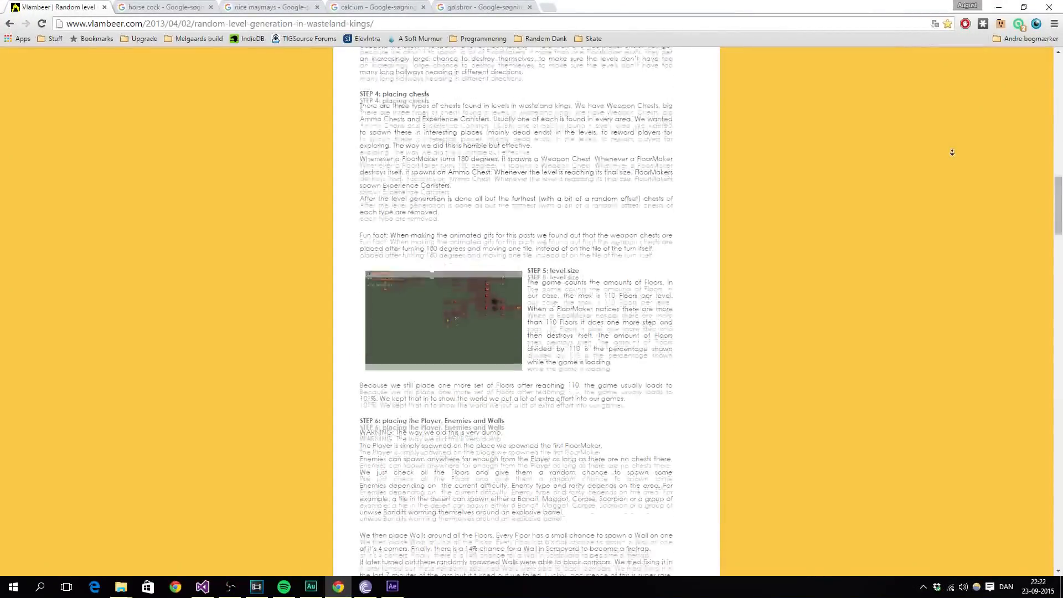
pyautogui.scroll(-3)
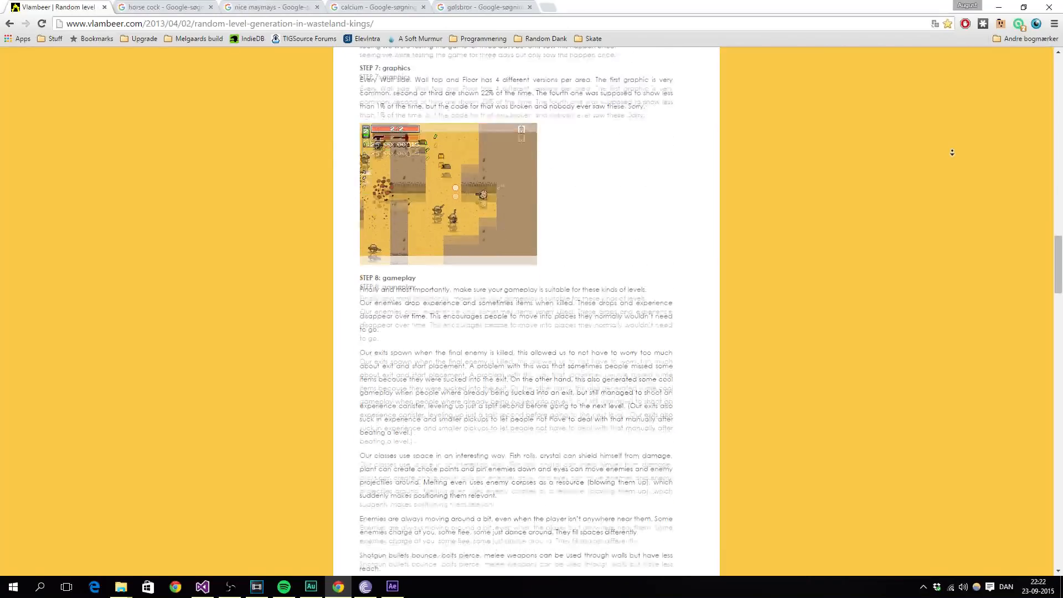